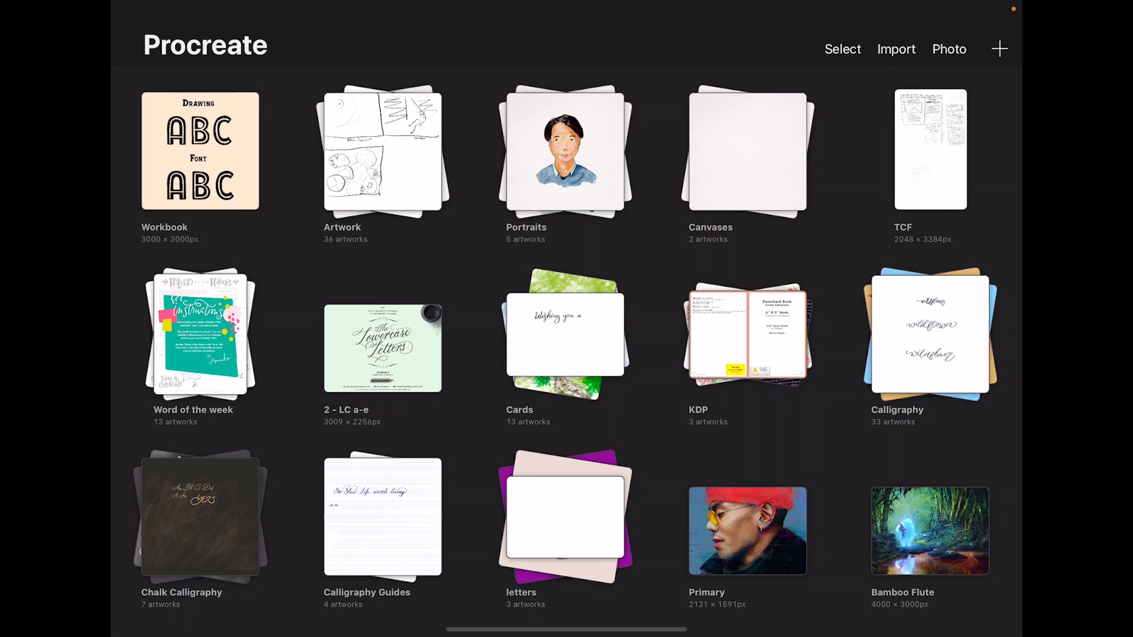
Enter Select mode in the gallery so stacks can be picked for export
left_click(841, 49)
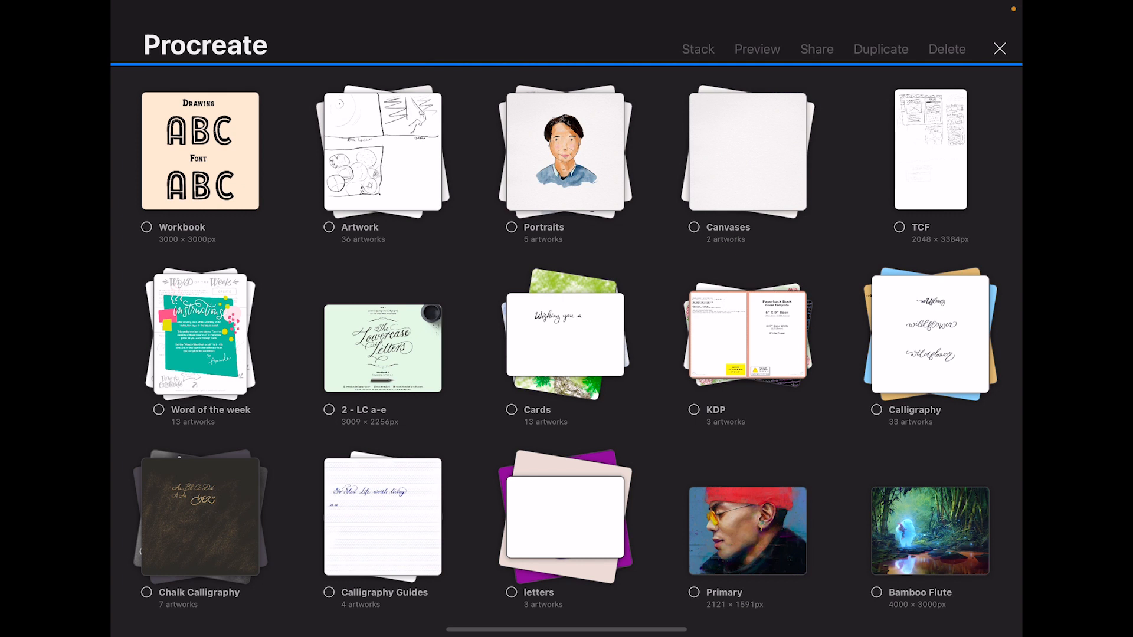
Pick the Portraits stack and share its five artworks in native Procreate format
left_click(511, 227)
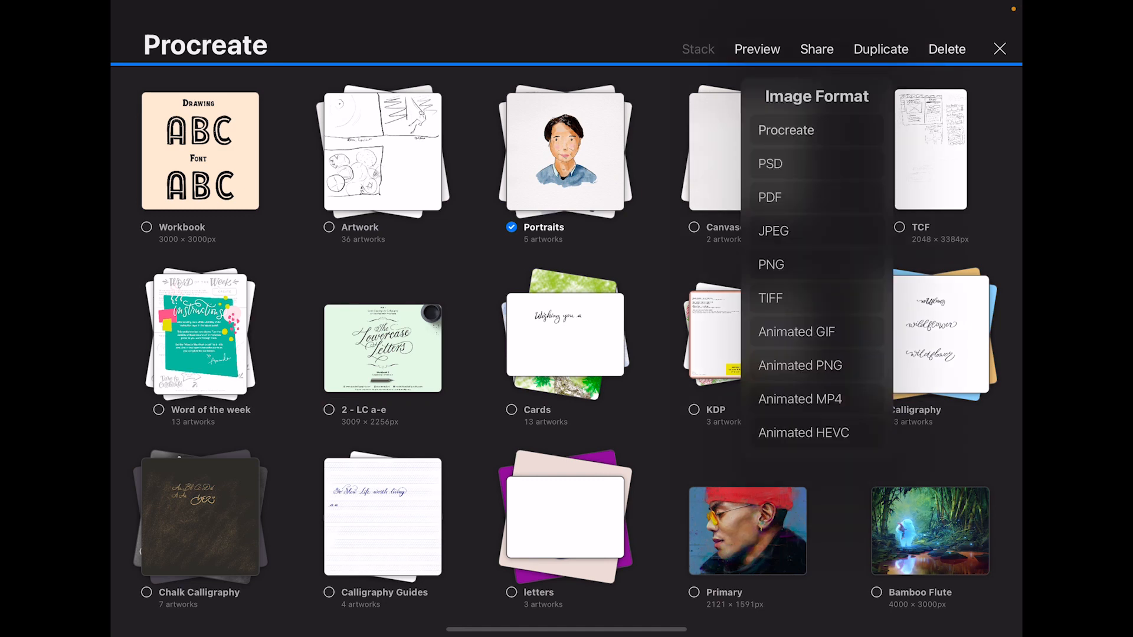
left_click(786, 130)
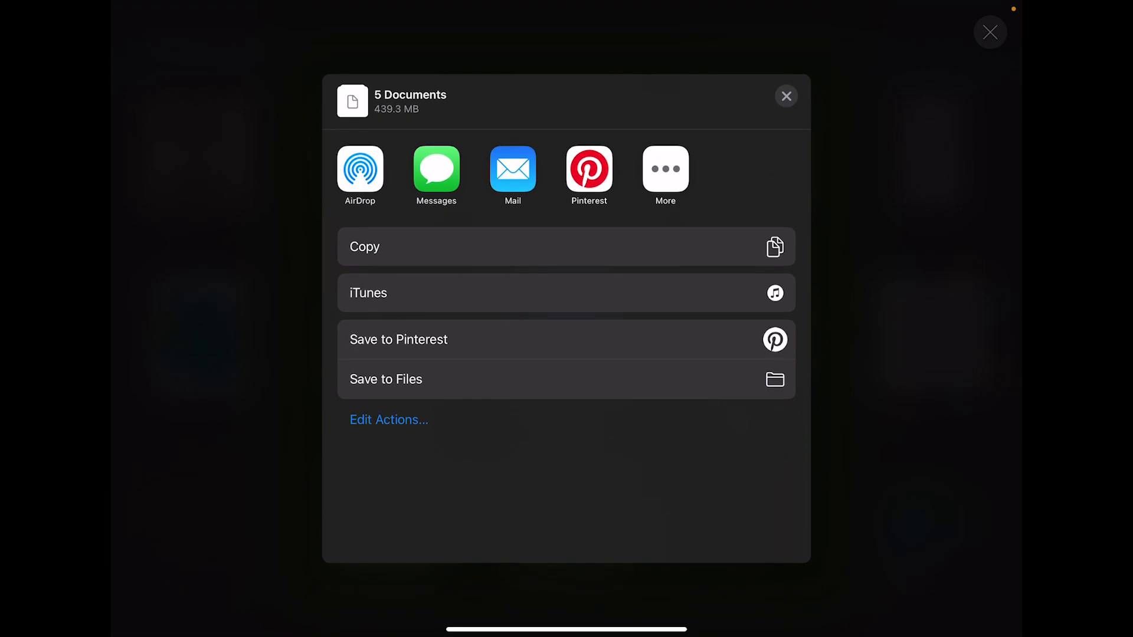
Save the five files to a new Portraits folder inside My Passport's Procreate backup
left_click(385, 379)
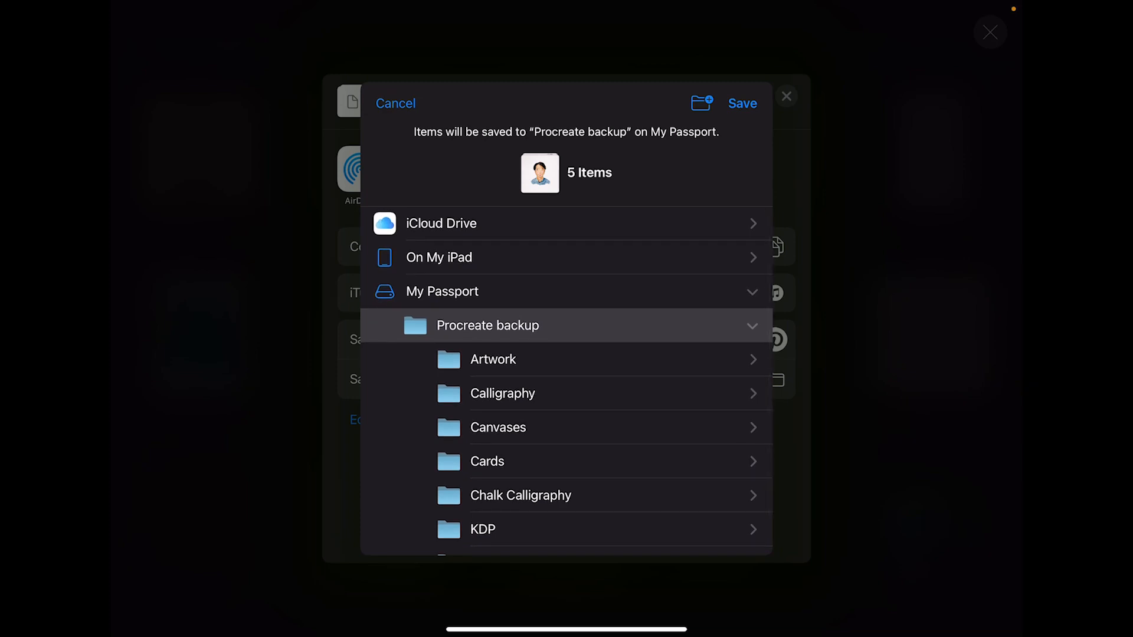
left_click(699, 102)
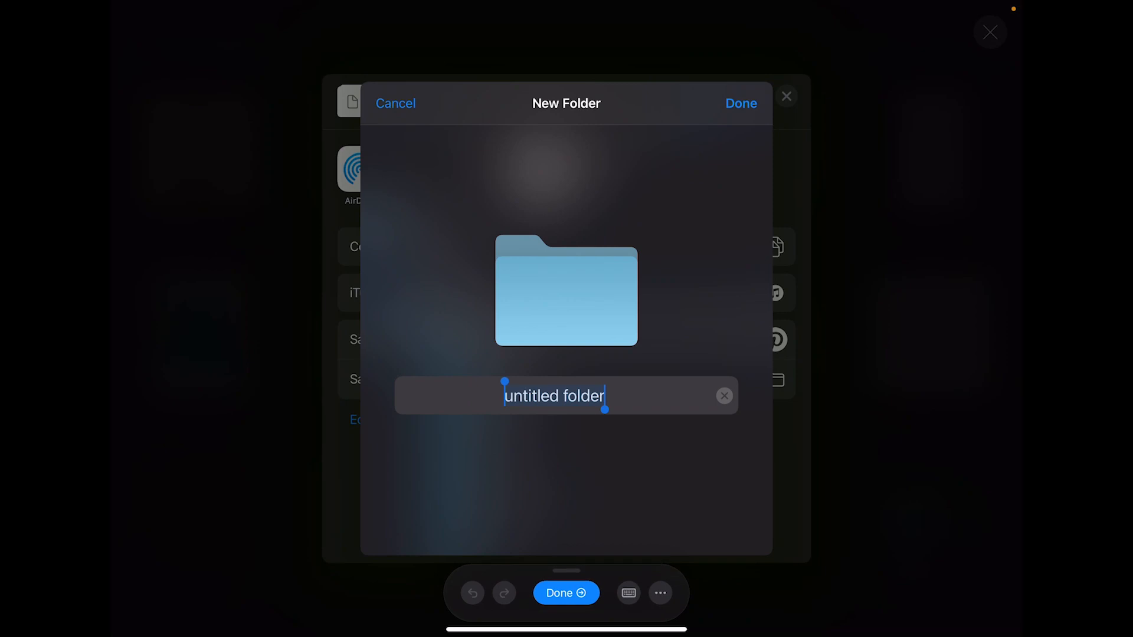
type("Portait")
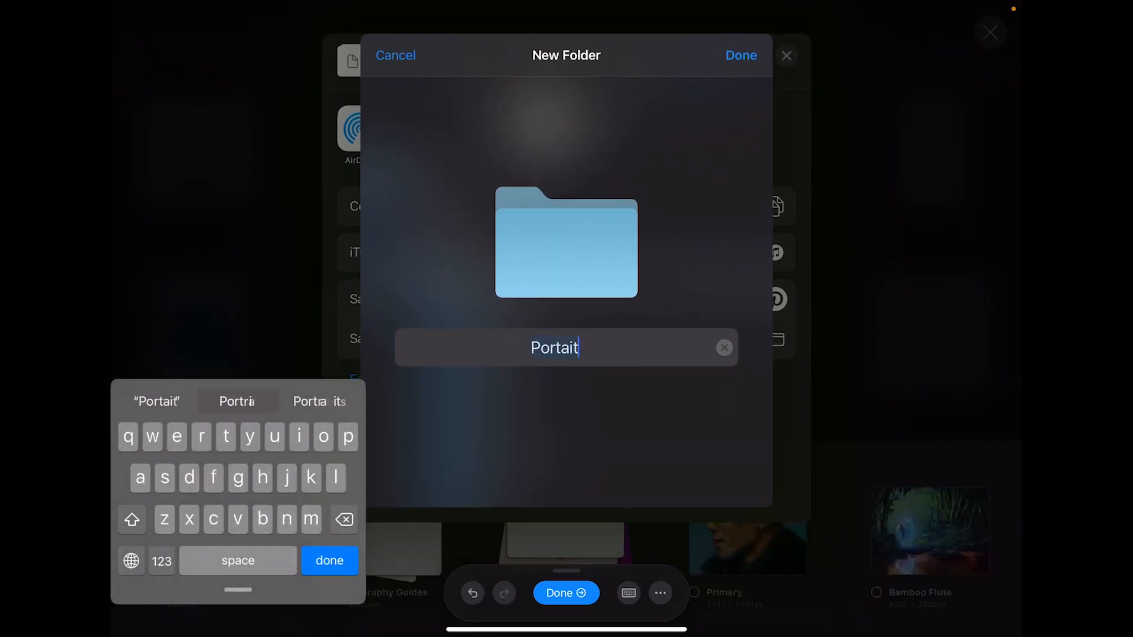
left_click(739, 56)
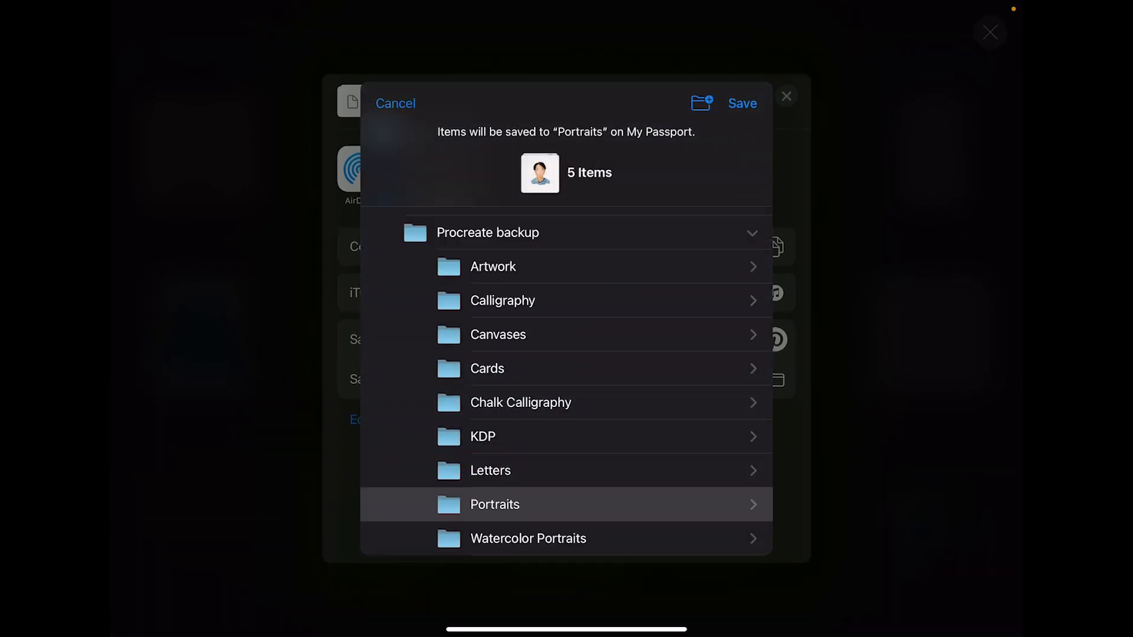
left_click(741, 103)
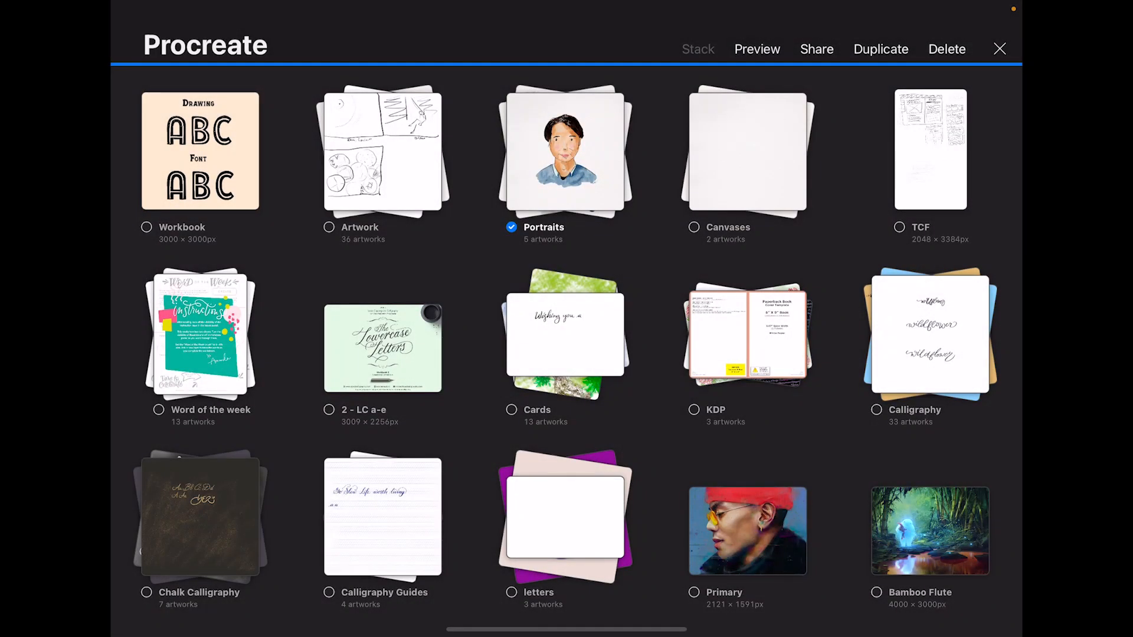
Untick Portraits and exit selection mode before returning to the home screen
left_click(511, 226)
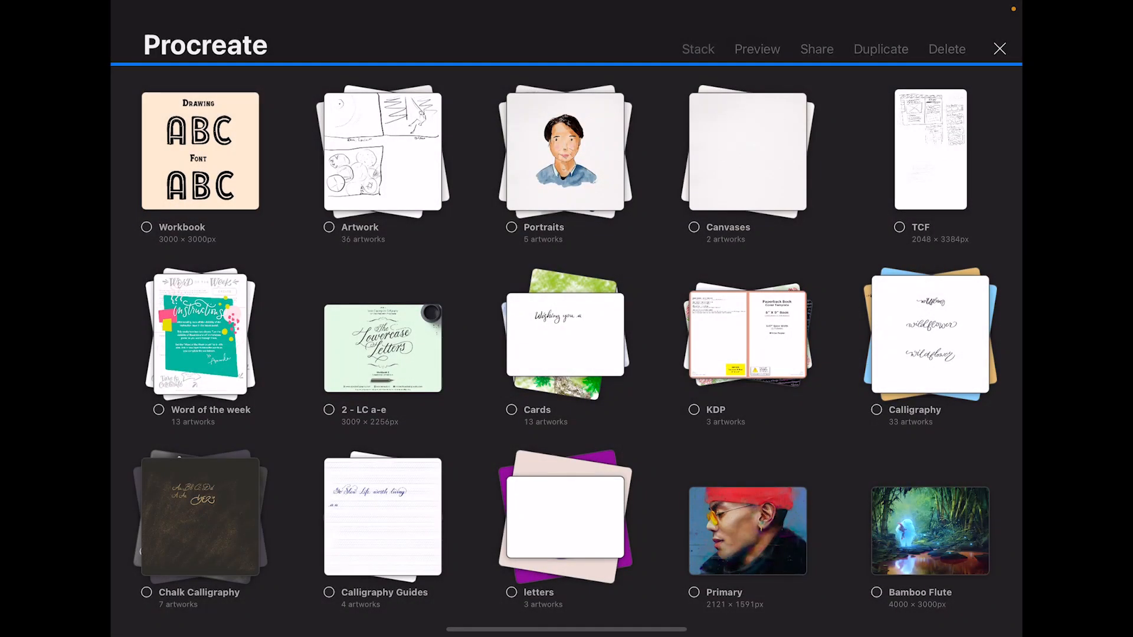
left_click(815, 48)
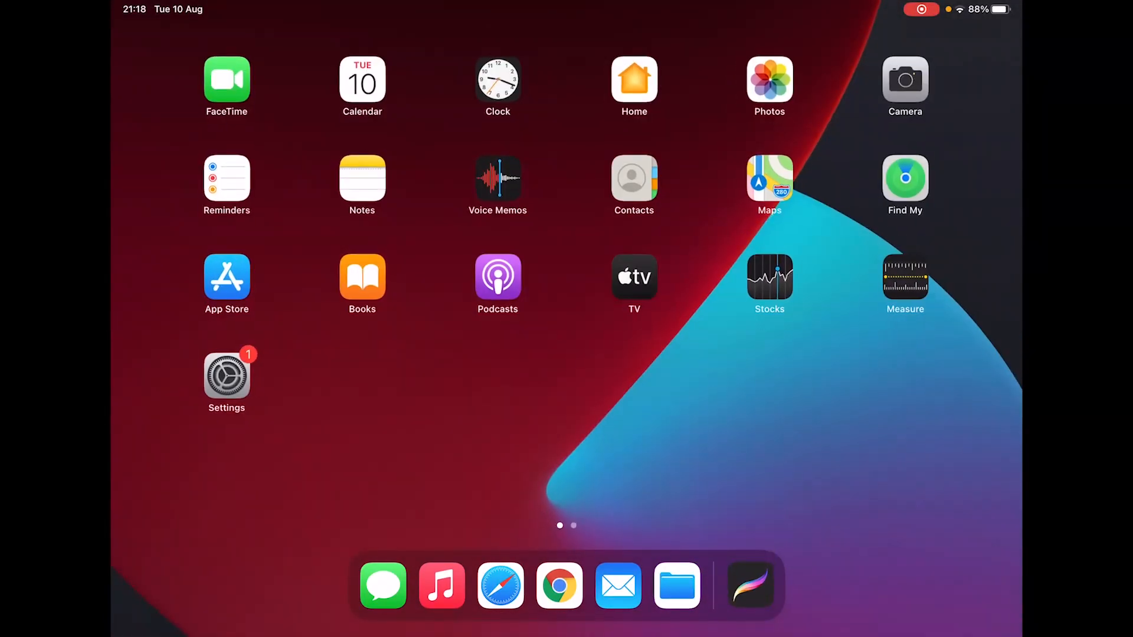
Browse My Passport's Procreate backup in Files and open a backed-up .procreate portrait
left_click(676, 586)
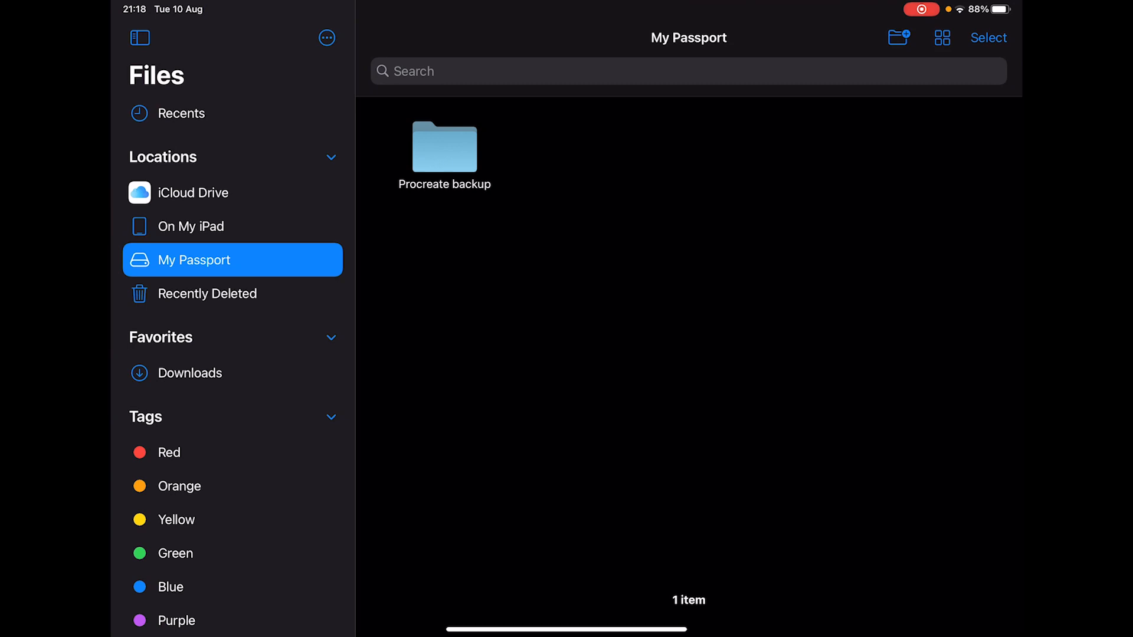
double_click(445, 147)
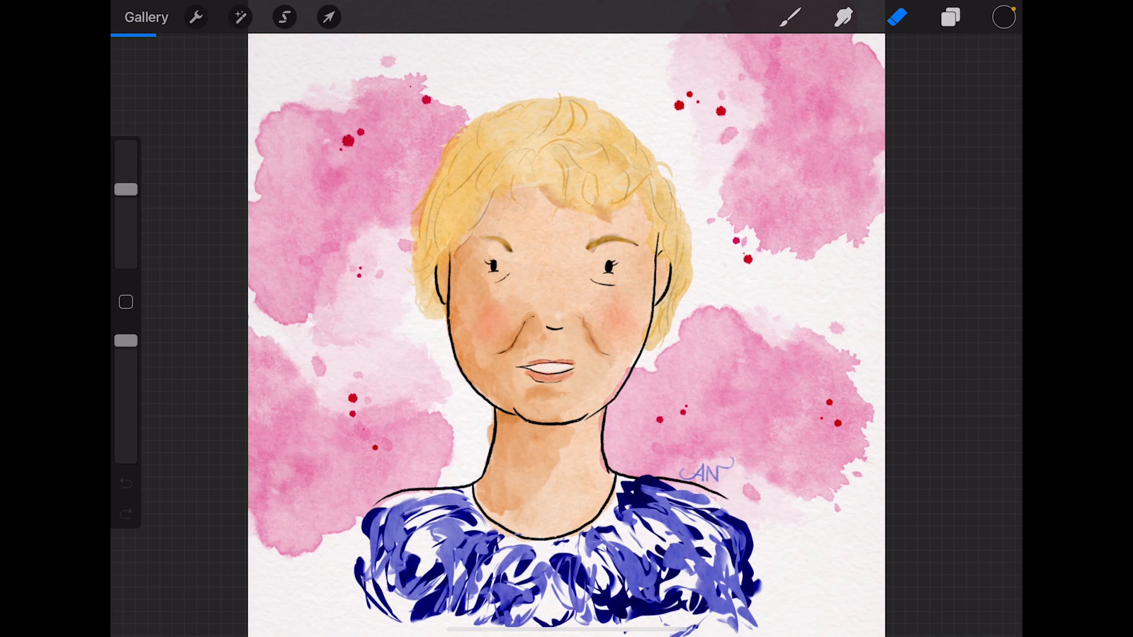
Return to the gallery and duplicate Untitled Artwork to get a second blank piece
left_click(147, 16)
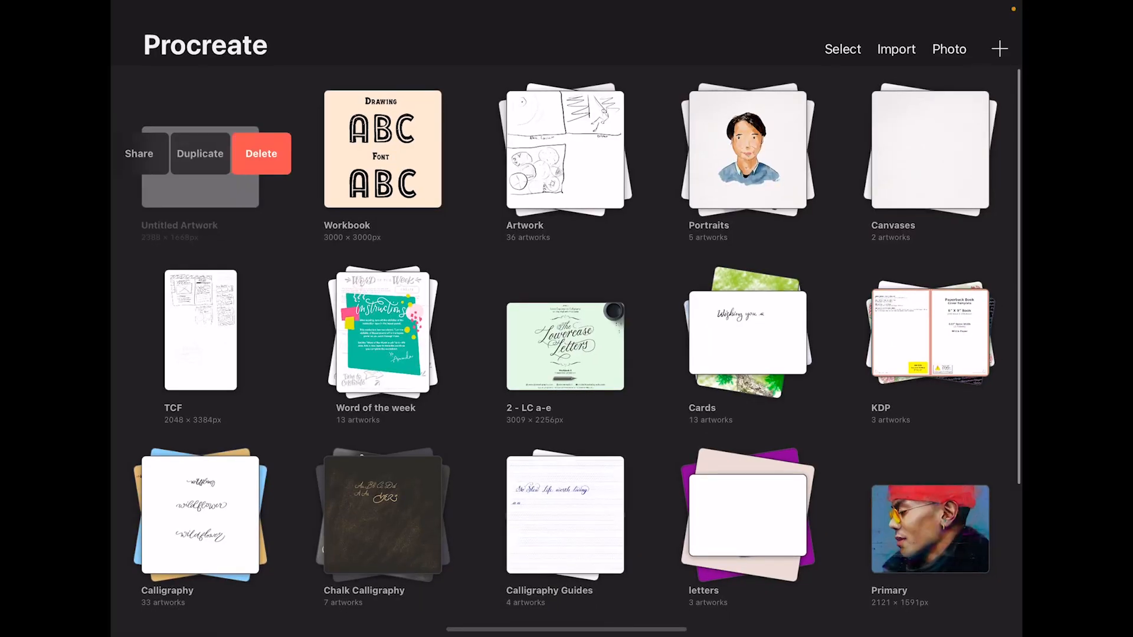
left_click(201, 153)
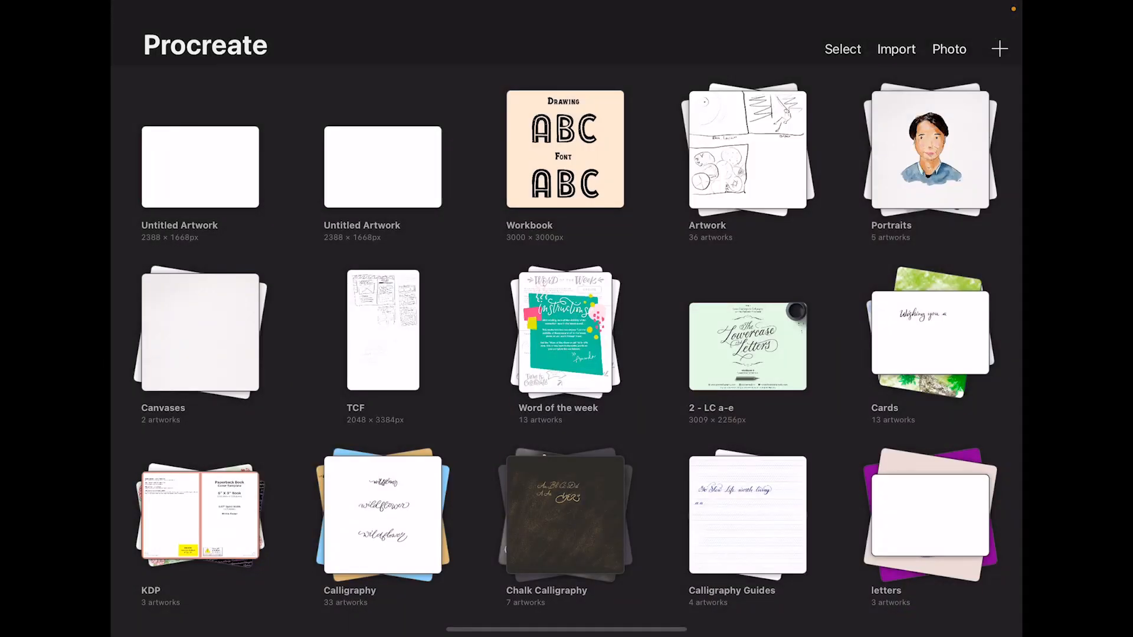
Stack both Untitled Artwork items, name the stack New Portraits and enter it
left_click(842, 50)
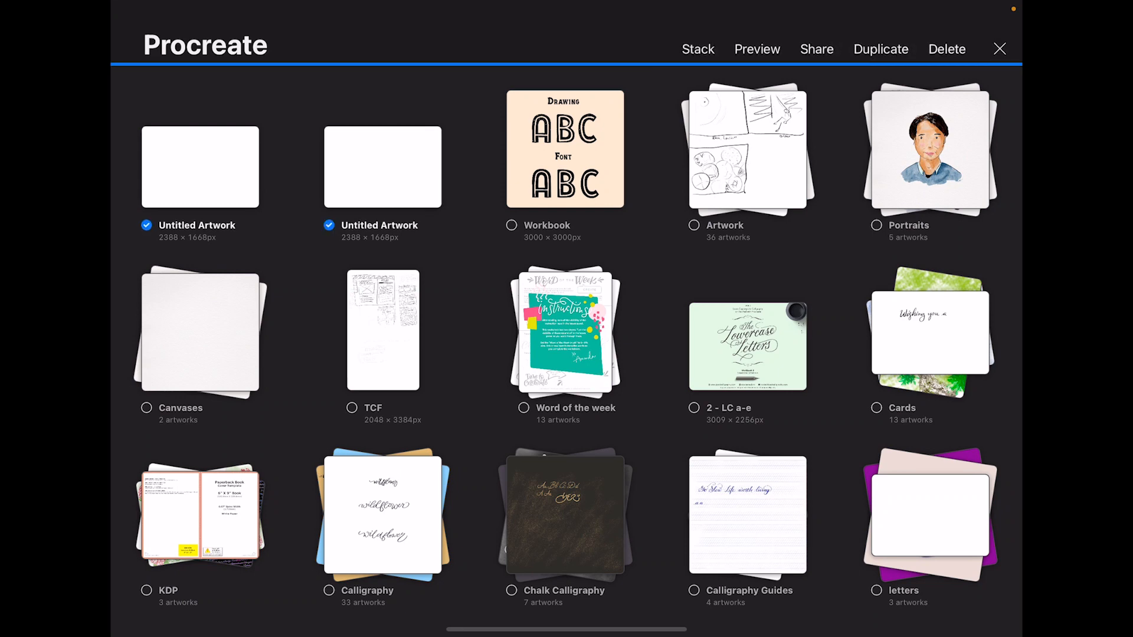
left_click(696, 50)
type("New Portrai")
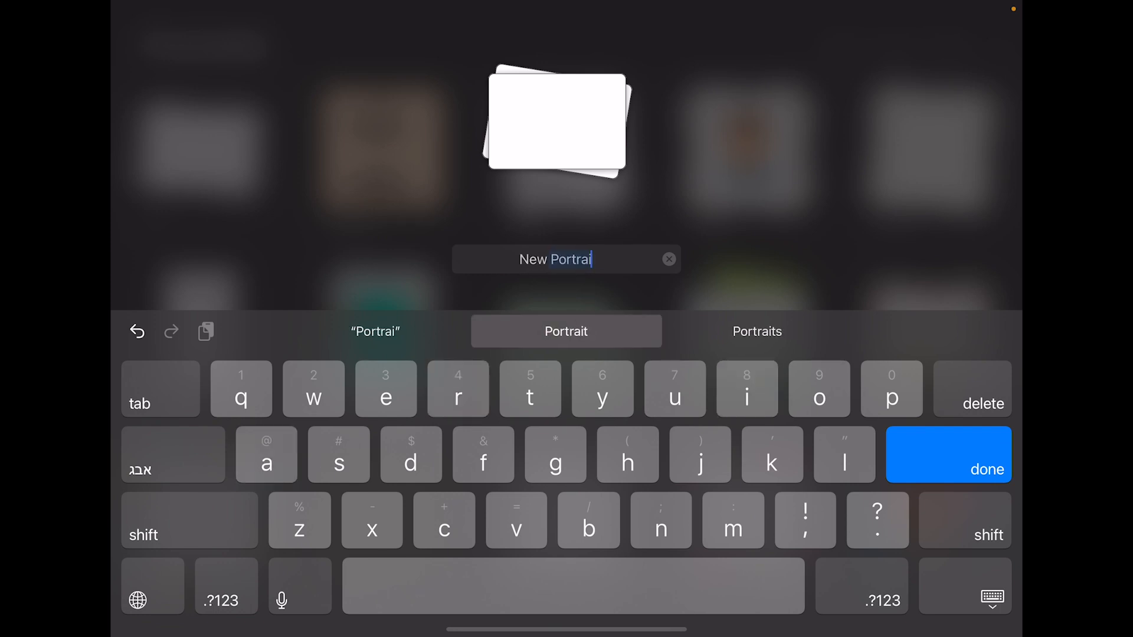
left_click(947, 469)
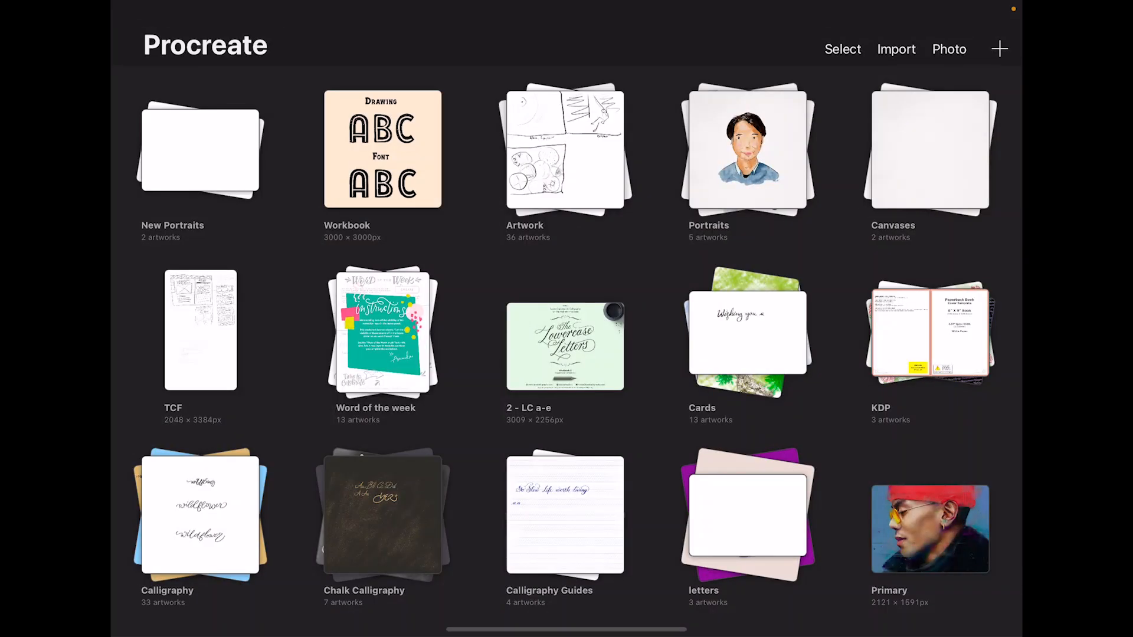
left_click(198, 150)
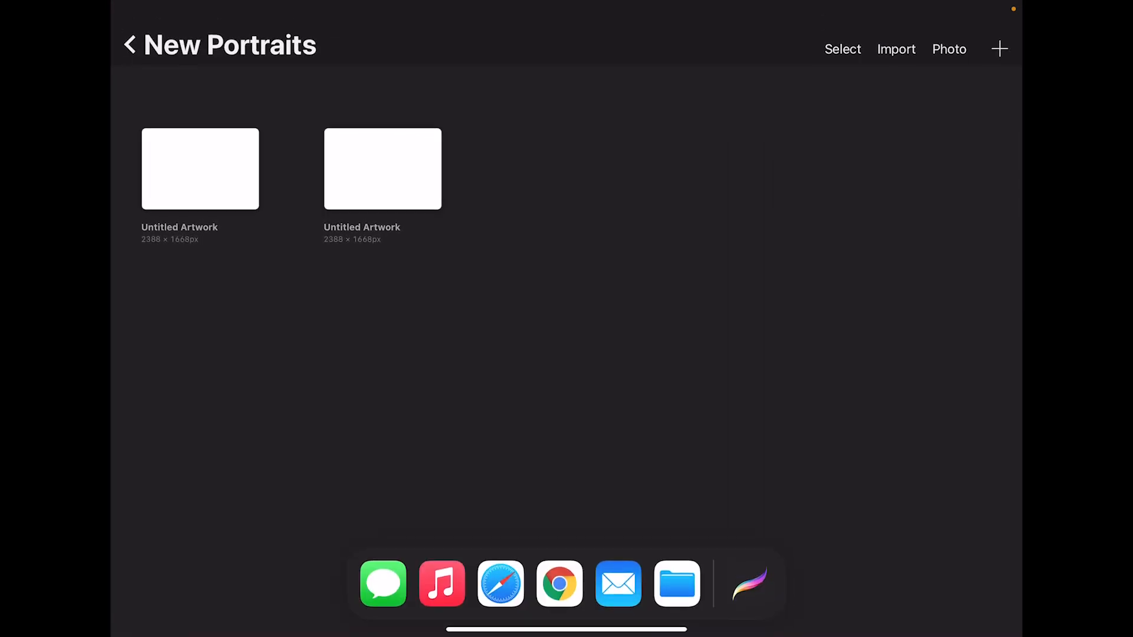
Drag the five backed-up portraits into New Portraits, delete both blanks, and return to the gallery
left_click(676, 583)
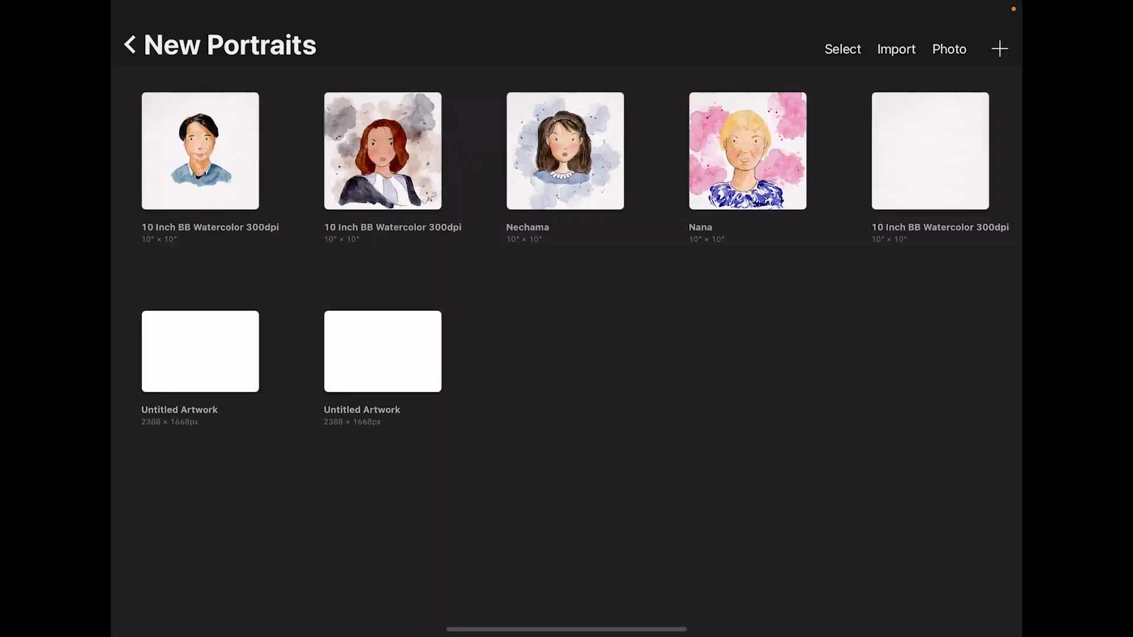
left_click(842, 50)
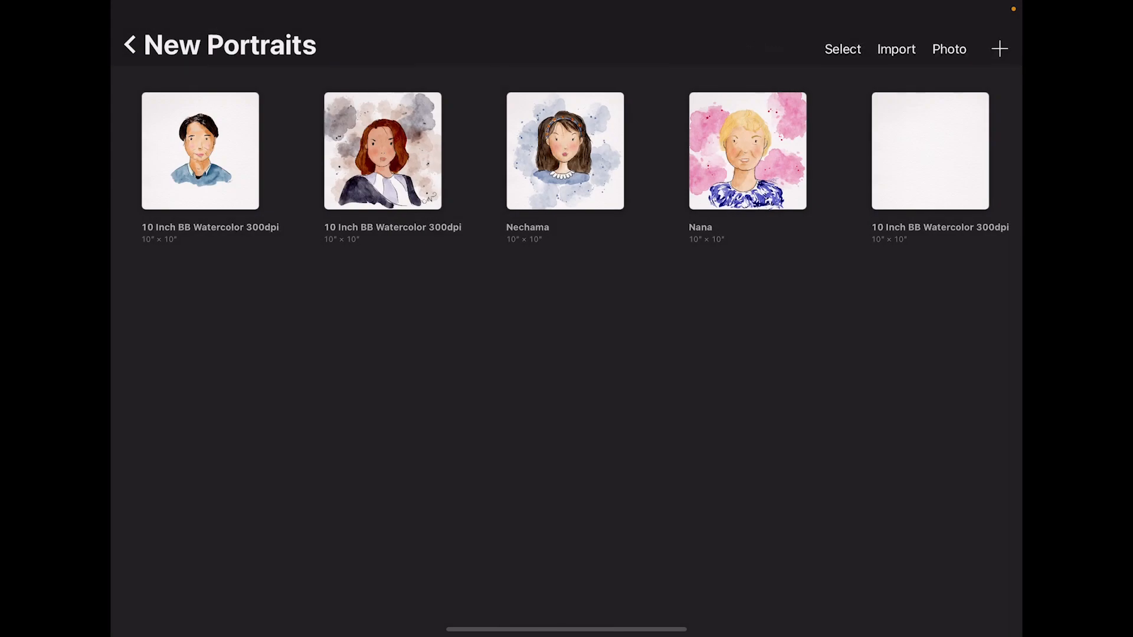
left_click(130, 44)
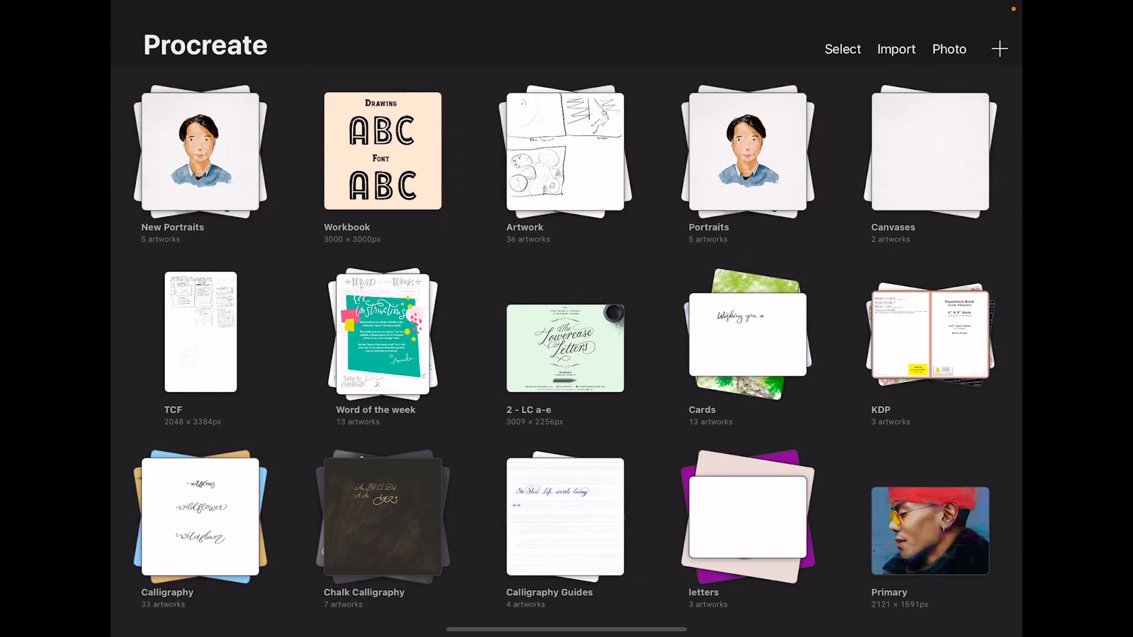